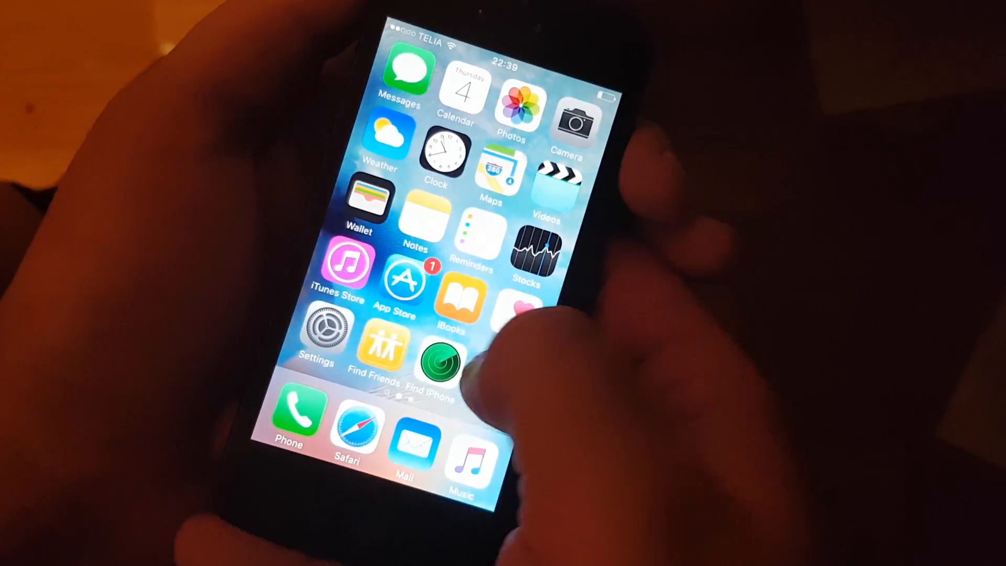
# Launch Cydia from the second home screen page
pyautogui.hscroll(-3)
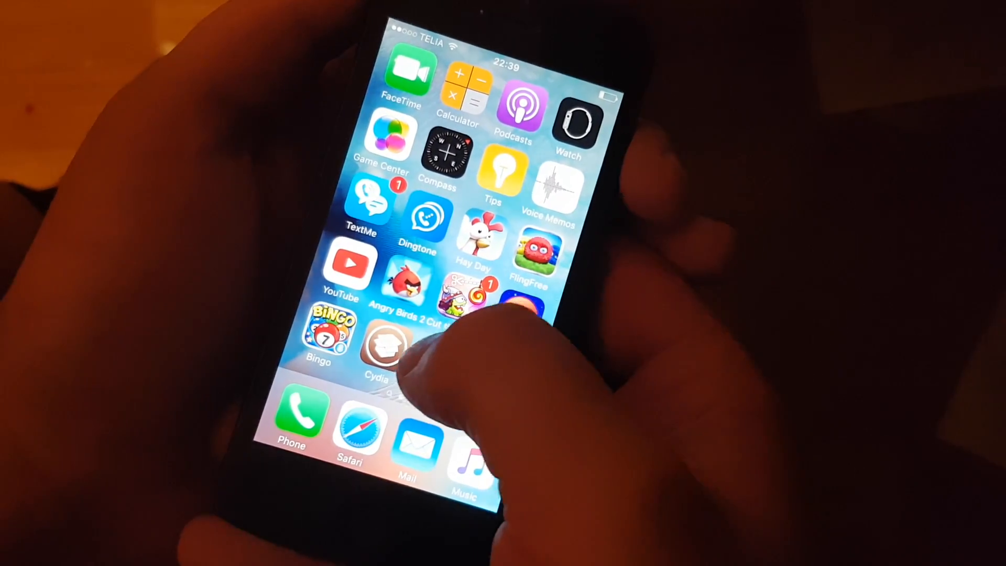
pyautogui.click(379, 345)
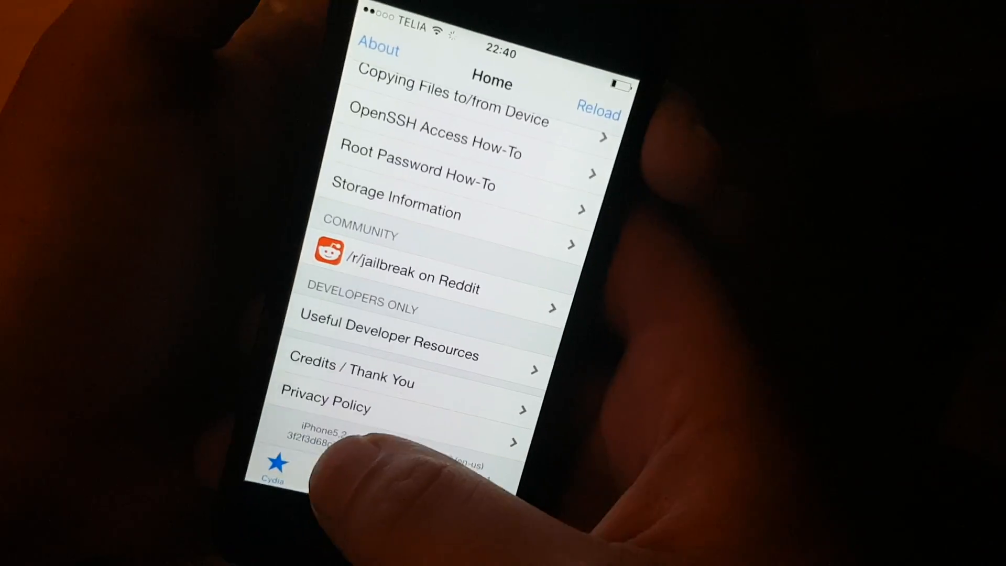
# View the Changes tab's recent package list, then return to Cydia's Home page
pyautogui.click(345, 467)
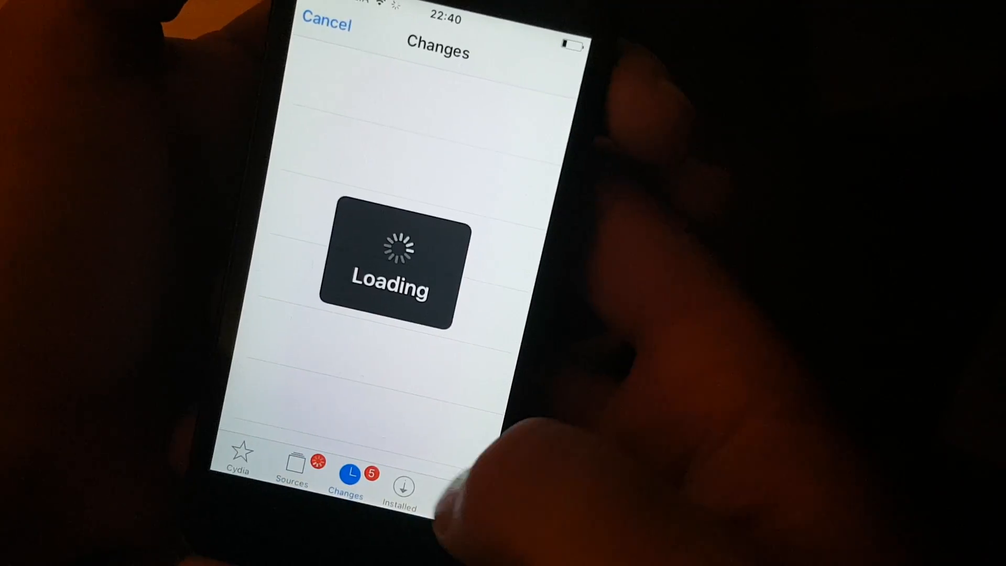
pyautogui.click(238, 456)
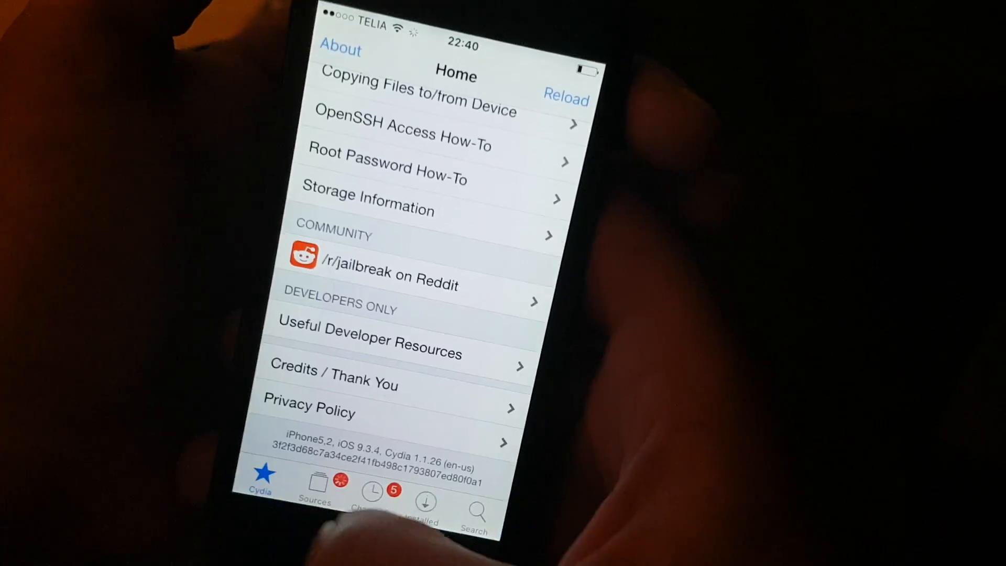